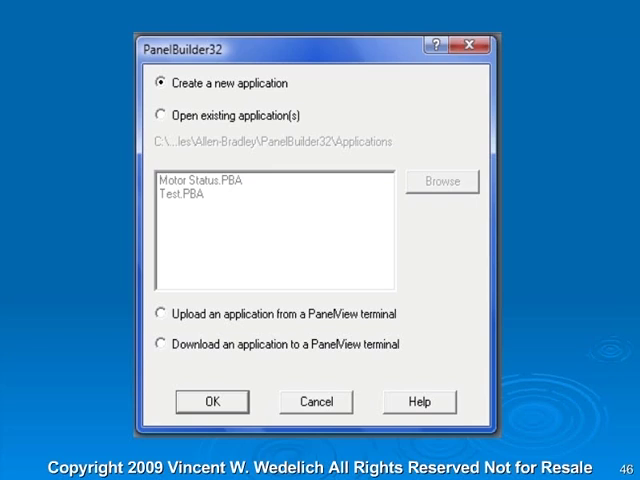
Step: Choose to create a new application from the PanelBuilder32 startup dialog
click(209, 401)
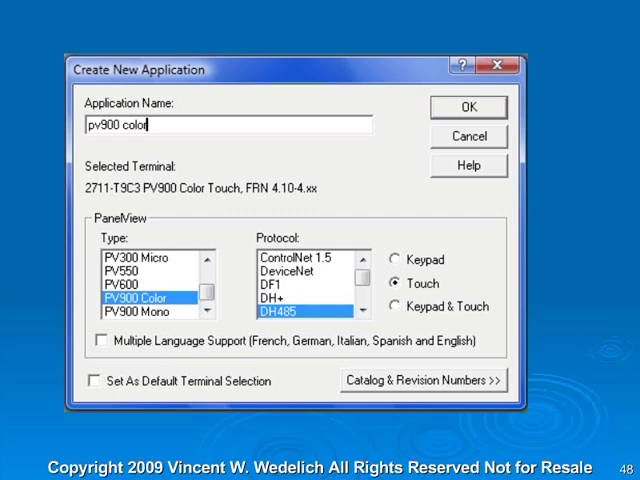
Step: Confirm the new application 'pv900 color' as a PV900 Color touch terminal on DH485
click(476, 107)
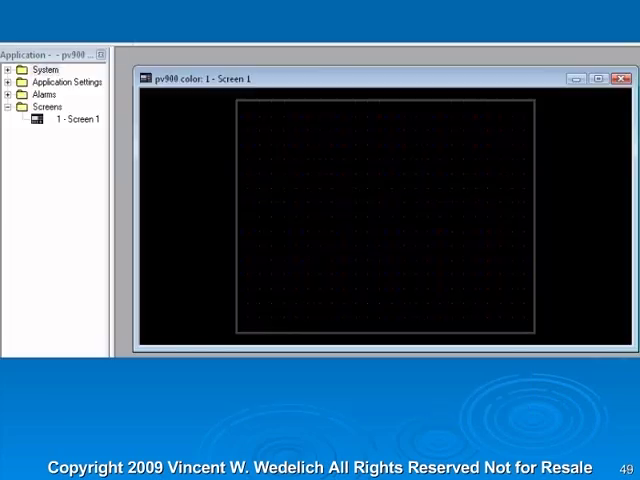